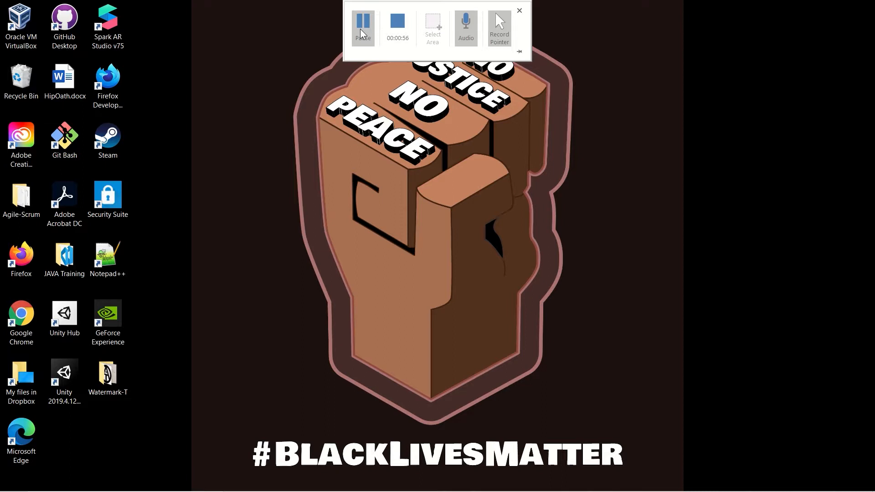
pyautogui.moveTo(365, 164)
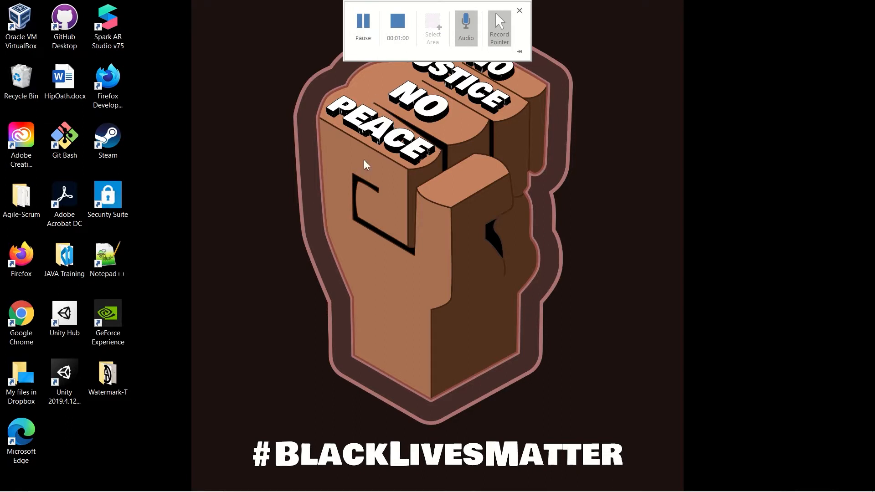
# Bring Photoshop to the front and show its File menu.
pyautogui.click(519, 10)
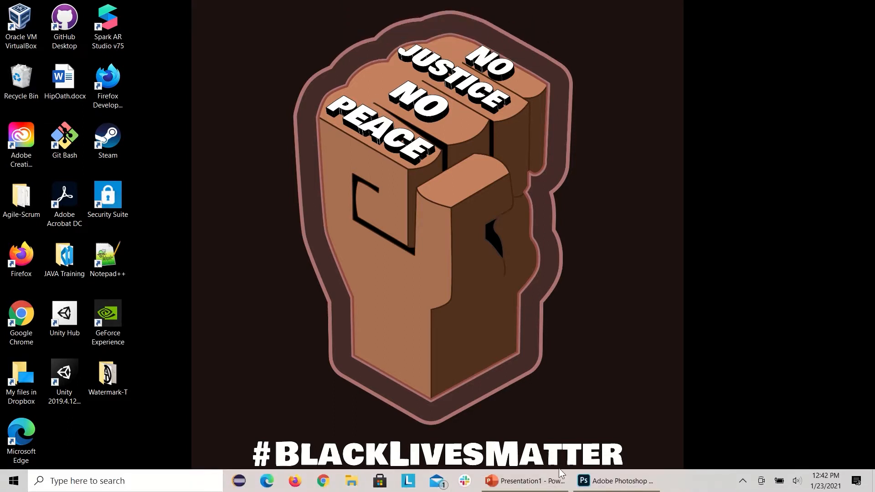
pyautogui.click(614, 480)
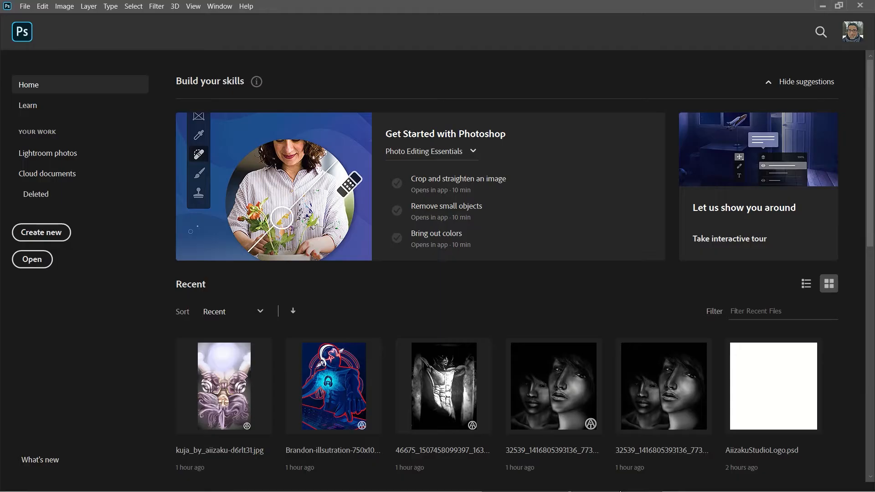
pyautogui.moveTo(264, 180)
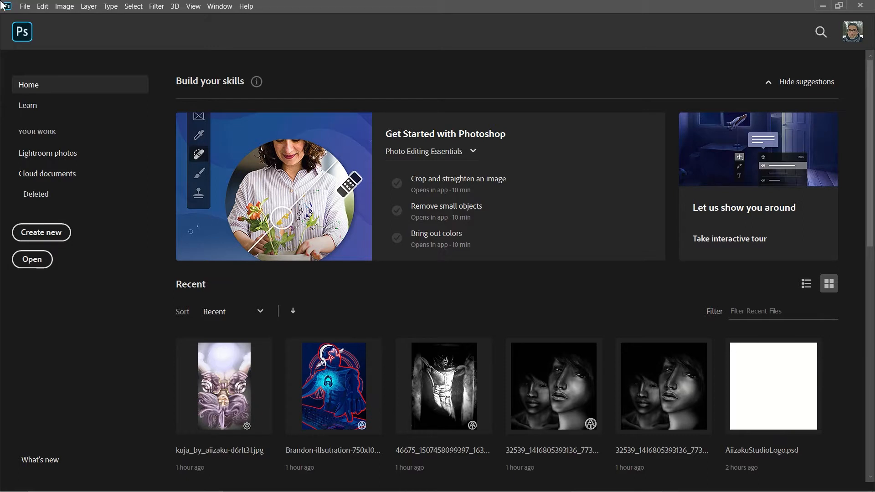
pyautogui.click(25, 6)
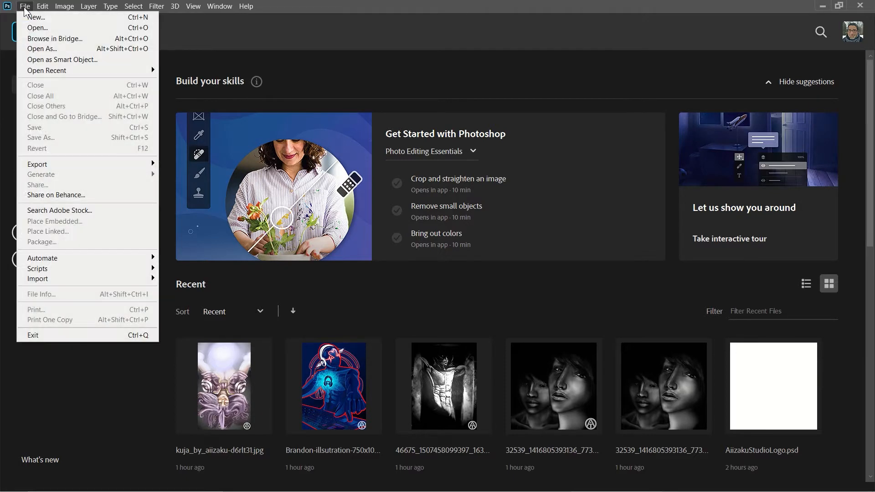
pyautogui.moveTo(55, 38)
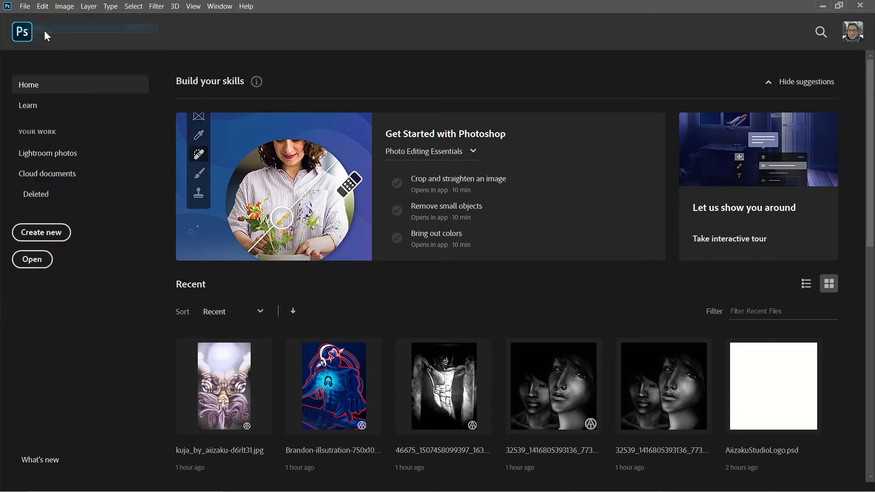
# Browse This PC > Desktop > Watermark-T and open AiizakuStudioLogo.jpg.
pyautogui.click(32, 259)
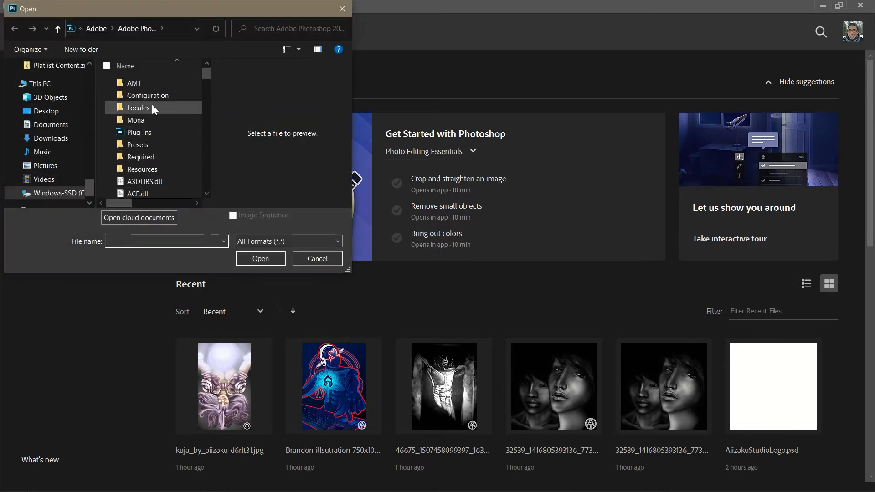
pyautogui.moveTo(138, 107)
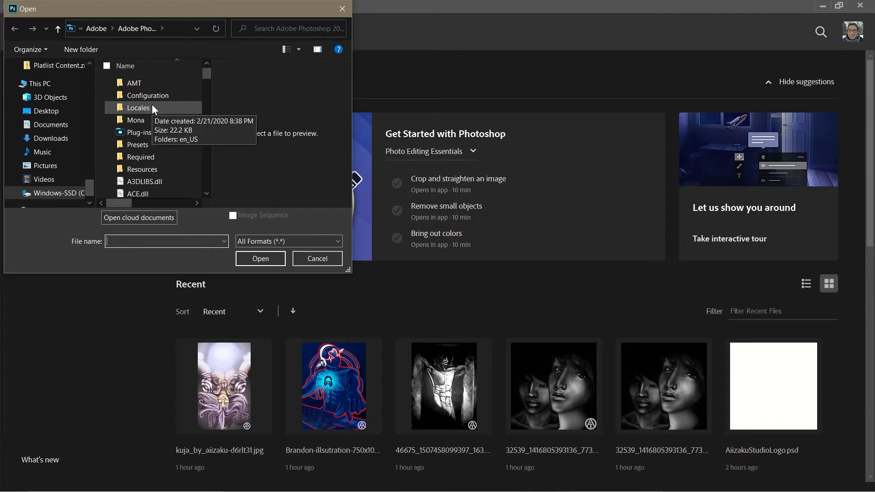
pyautogui.moveTo(72, 125)
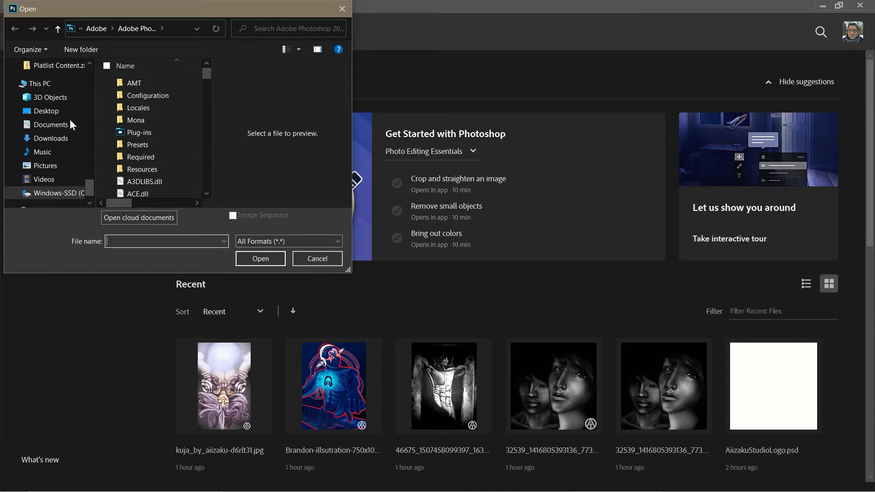
pyautogui.click(39, 84)
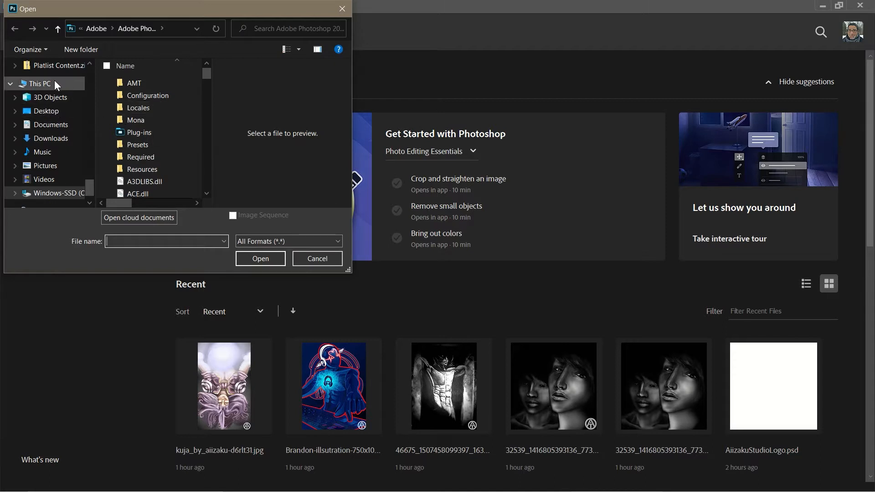
pyautogui.click(46, 110)
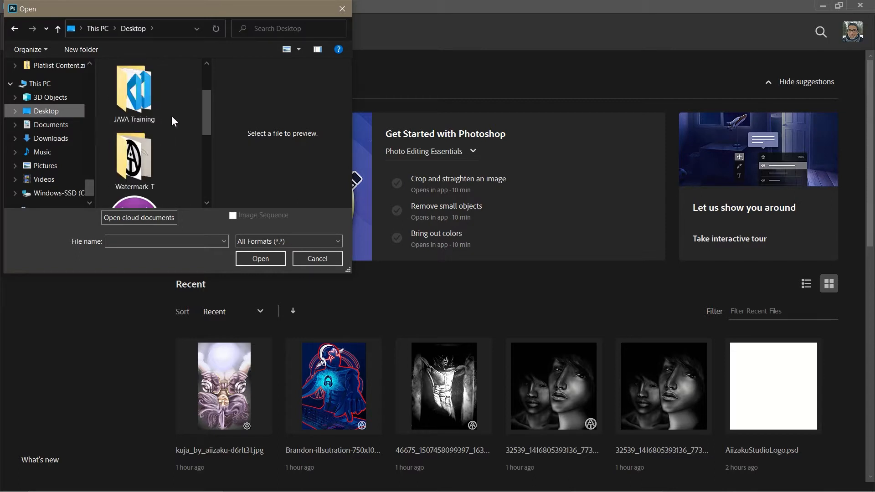
pyautogui.doubleClick(134, 159)
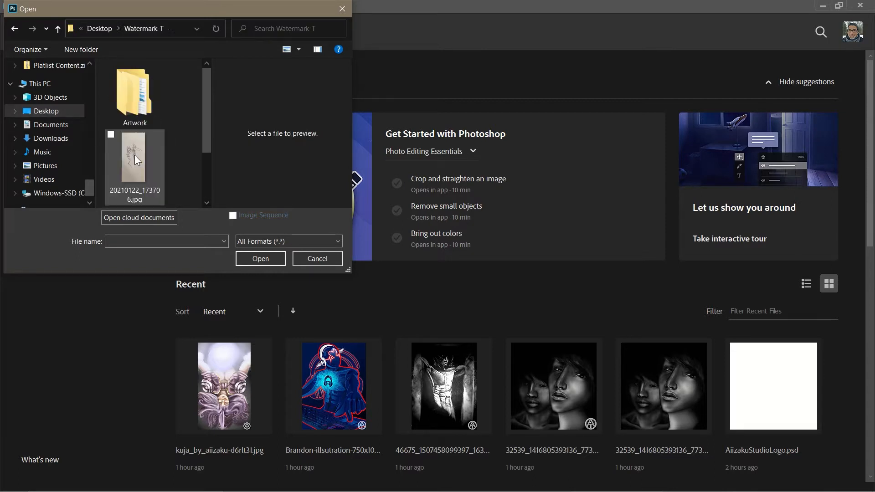
pyautogui.scroll(-3)
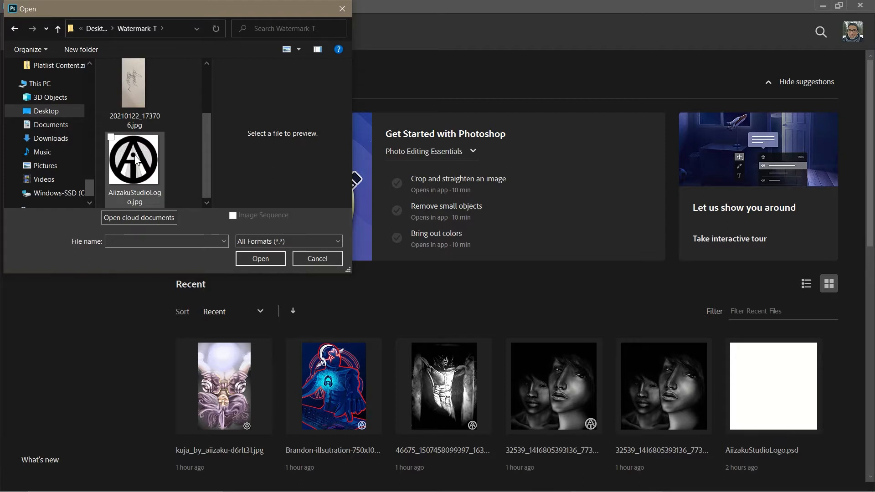
pyautogui.click(134, 159)
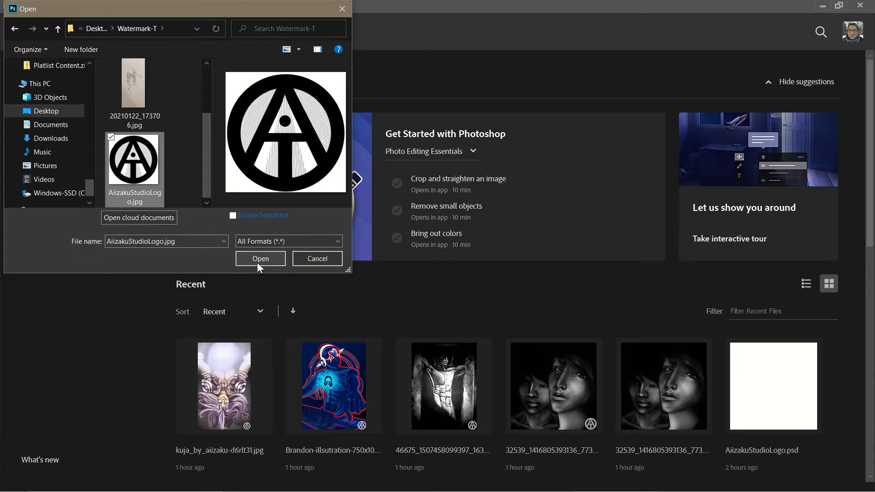
pyautogui.click(260, 258)
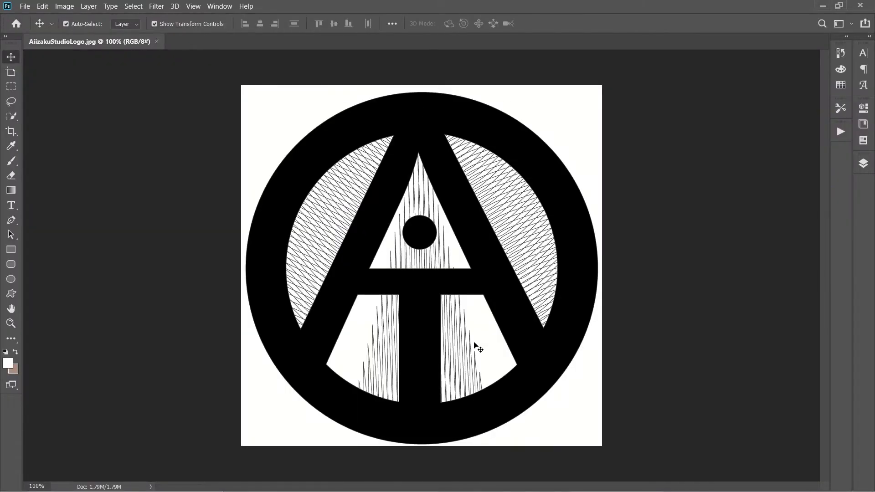
pyautogui.moveTo(327, 310)
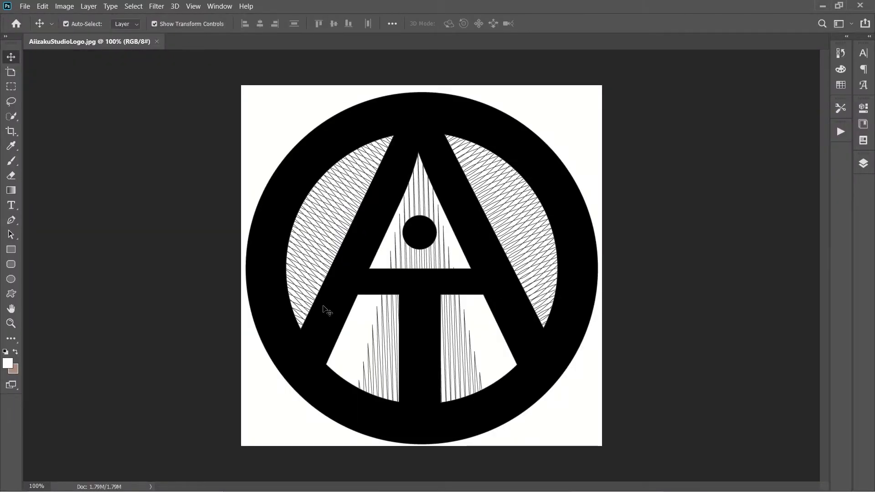
pyautogui.moveTo(469, 329)
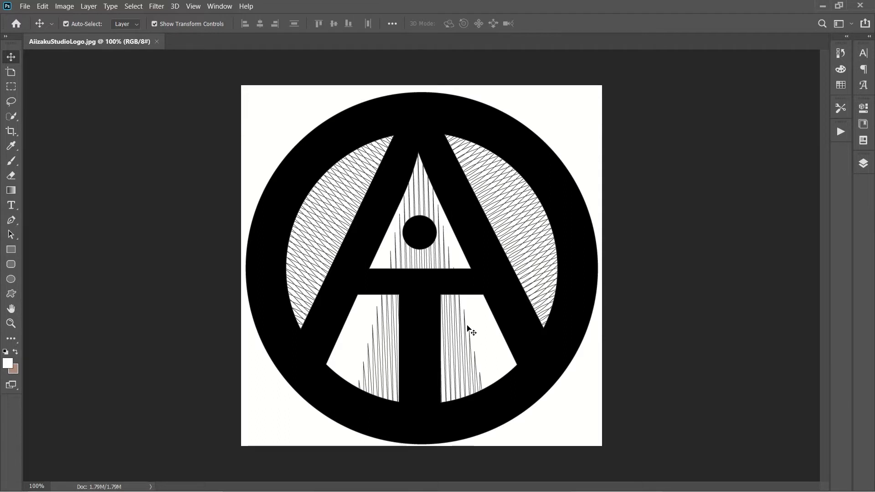
pyautogui.moveTo(419, 255)
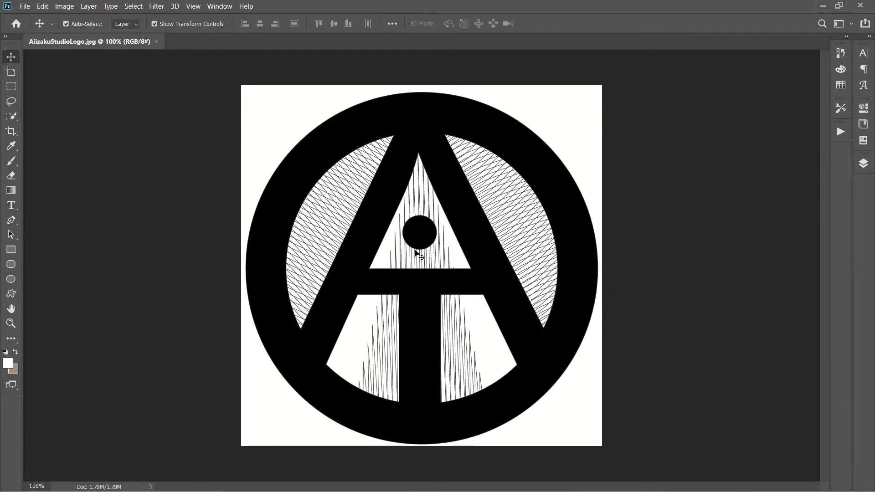
pyautogui.moveTo(505, 281)
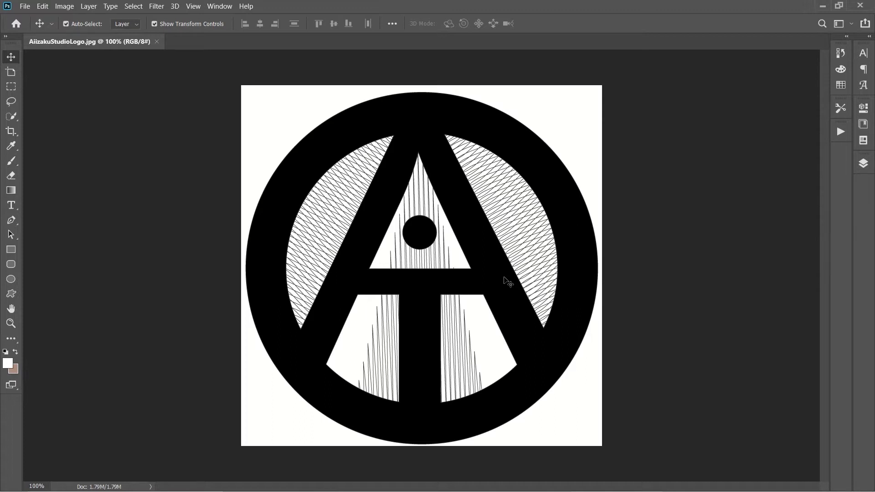
pyautogui.moveTo(360, 224)
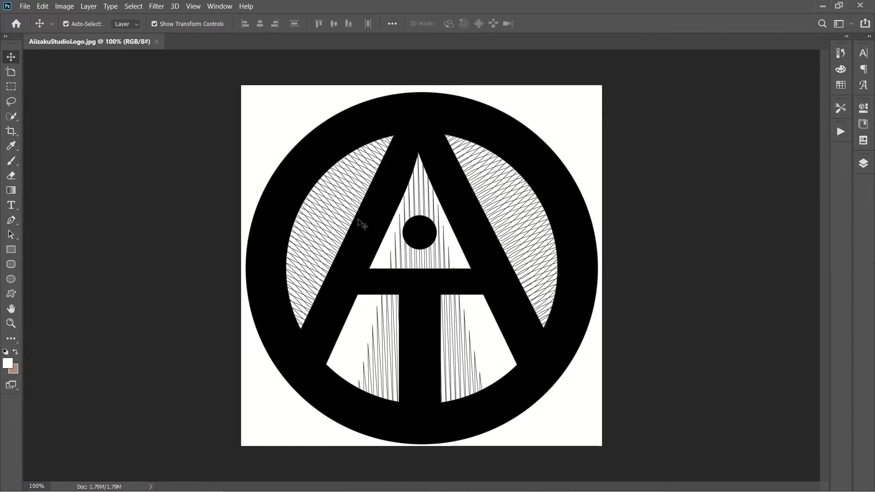
pyautogui.moveTo(694, 123)
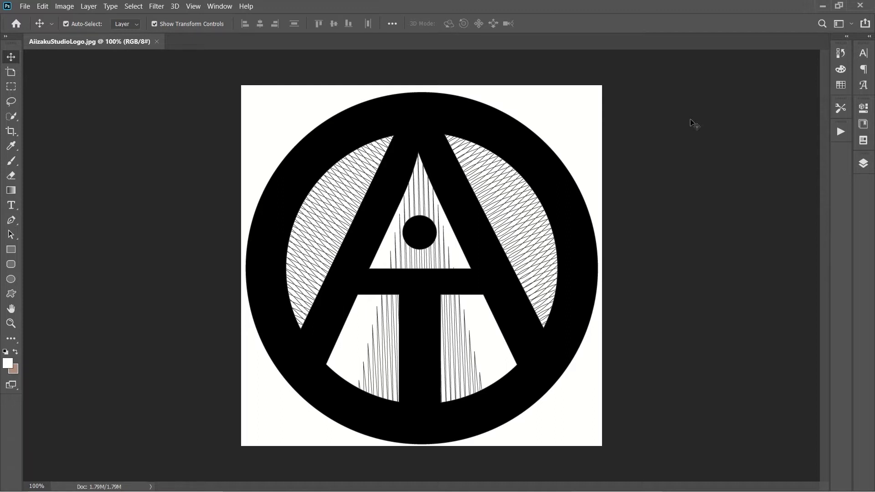
pyautogui.moveTo(824, 153)
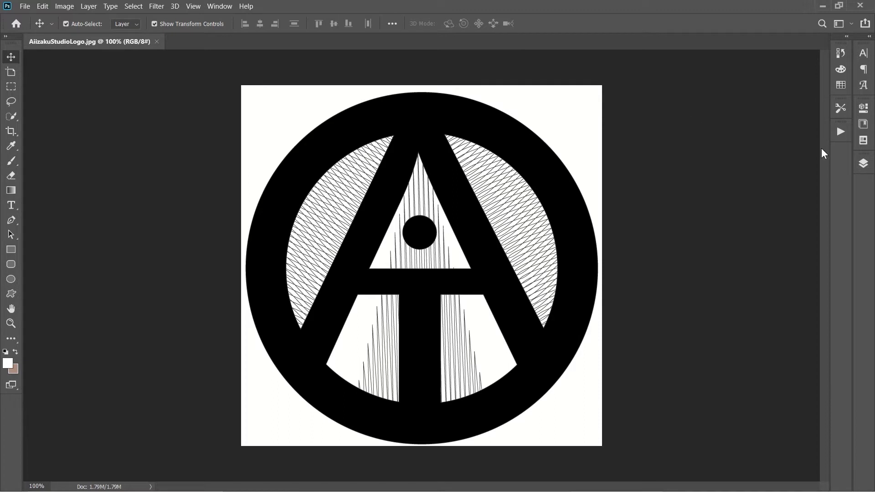
# Convert the Background layer into a regular layer renamed 'Logo'.
pyautogui.click(863, 163)
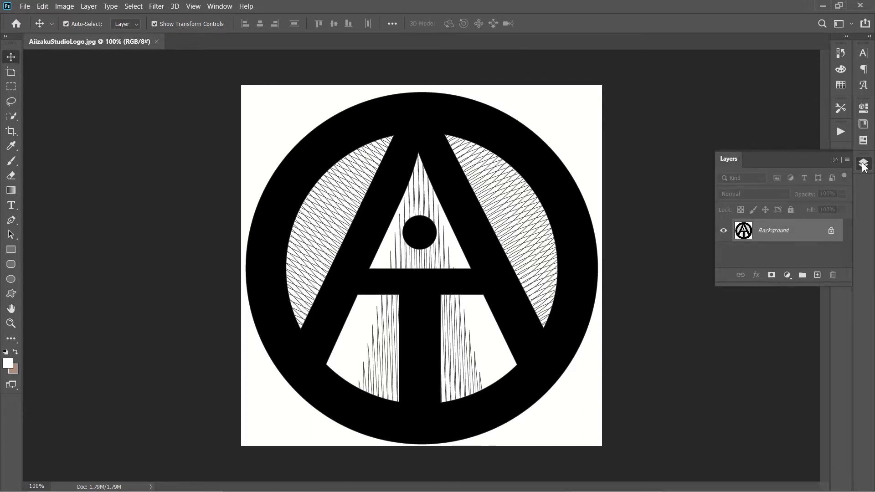
pyautogui.moveTo(772, 233)
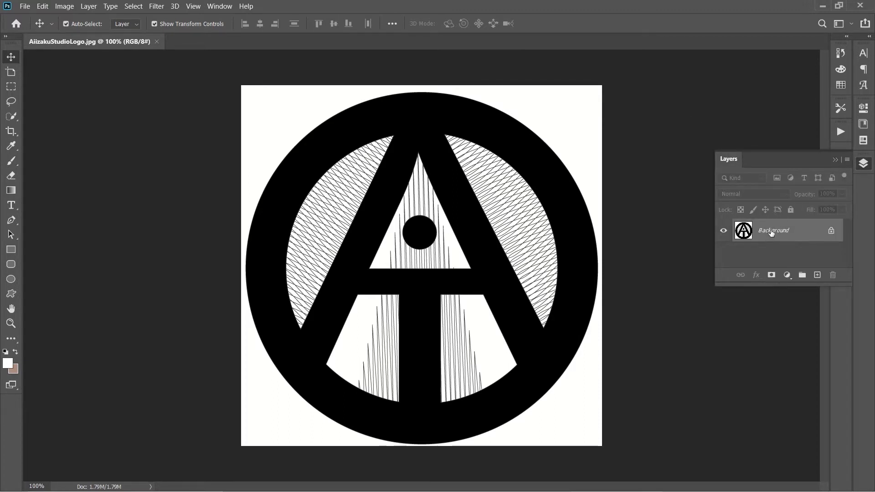
pyautogui.moveTo(771, 230)
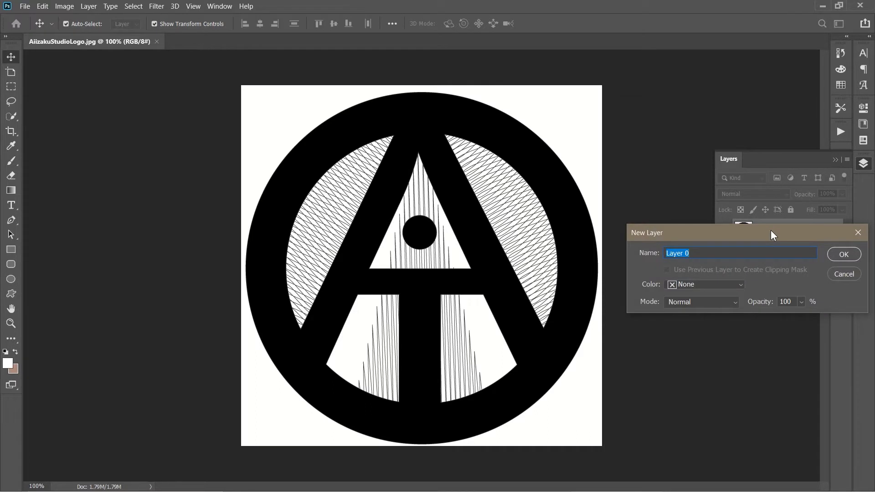
pyautogui.click(706, 256)
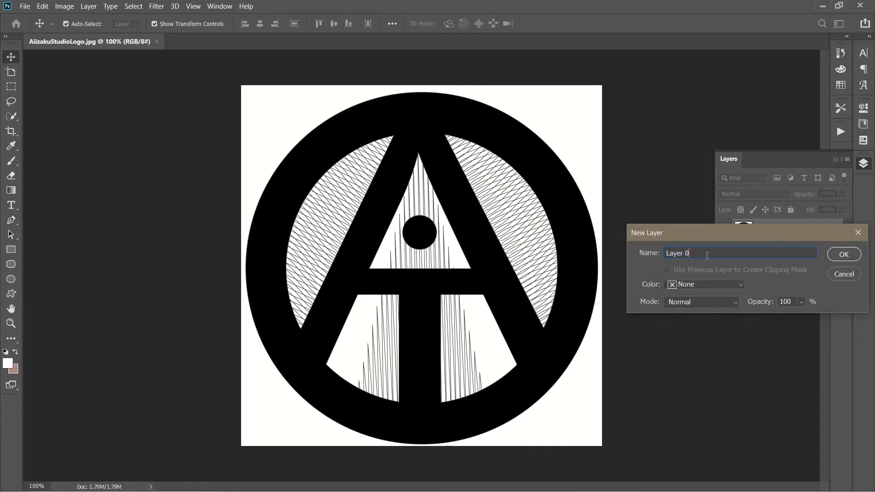
pyautogui.press('ctrl+a')
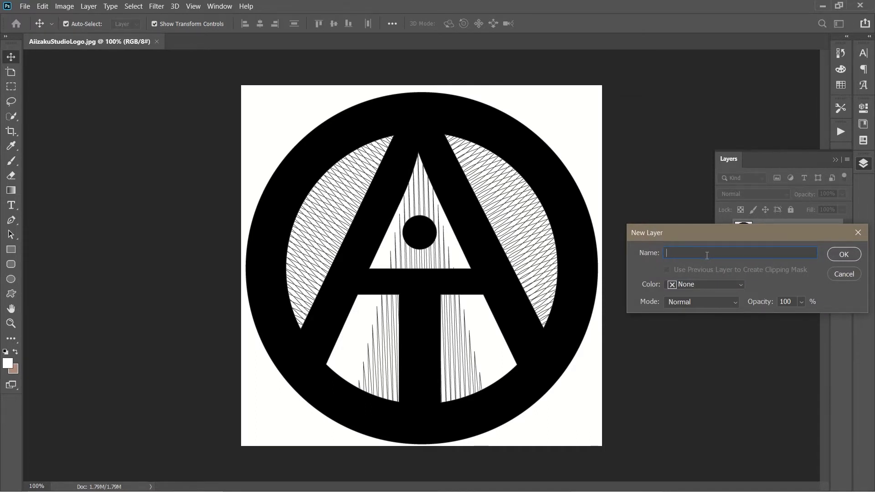
pyautogui.write('Logo')
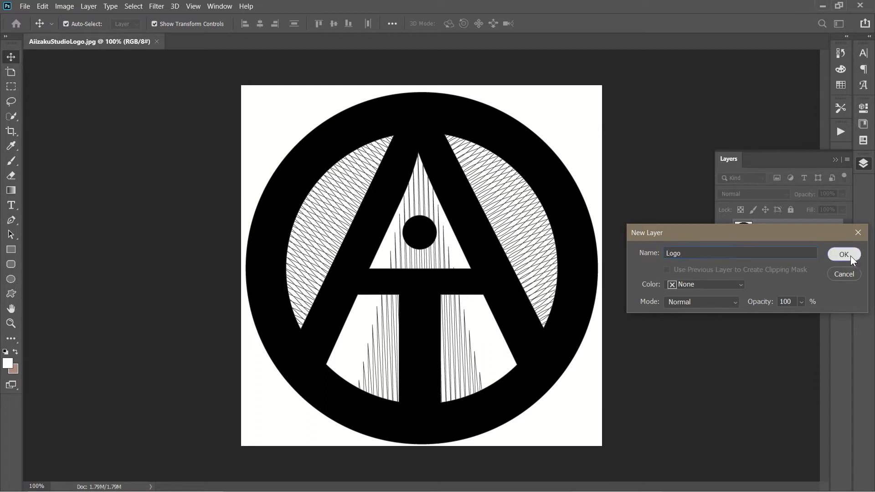
pyautogui.click(844, 254)
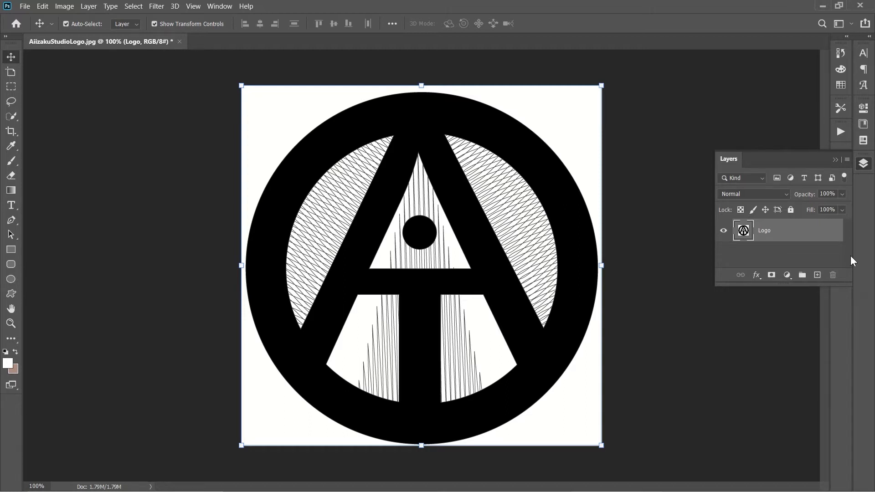
pyautogui.moveTo(303, 117)
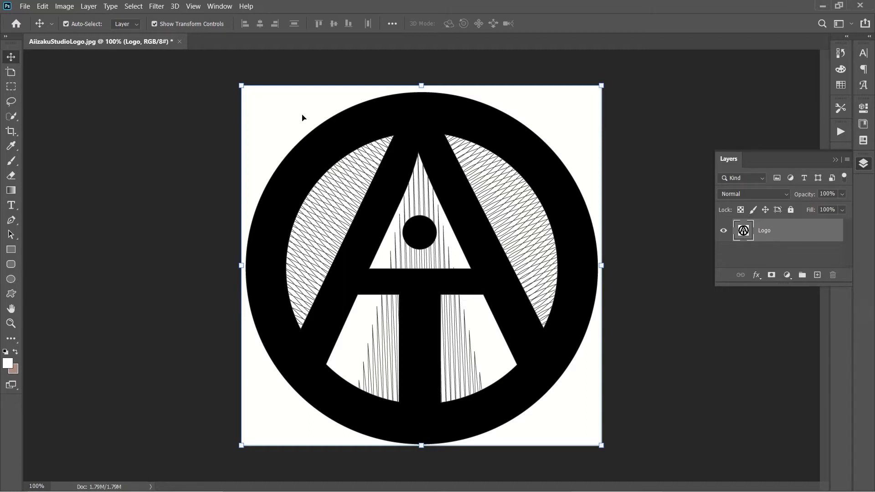
pyautogui.moveTo(242, 73)
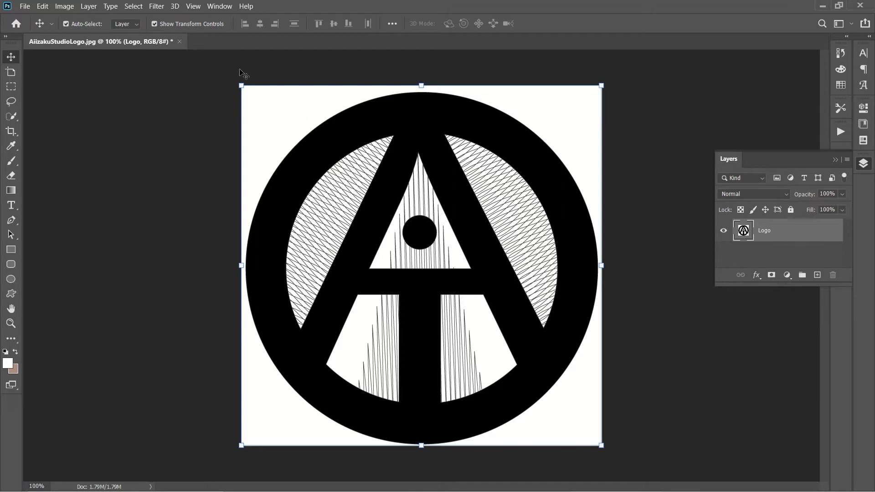
pyautogui.moveTo(273, 125)
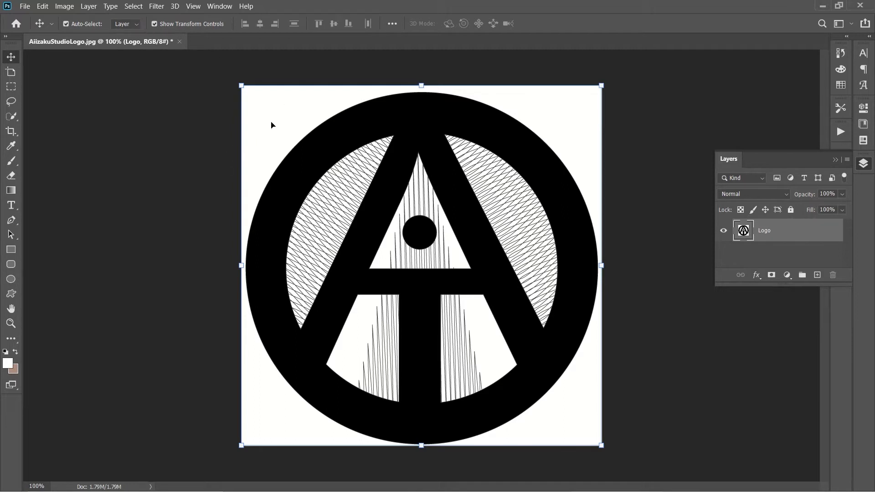
pyautogui.moveTo(97, 48)
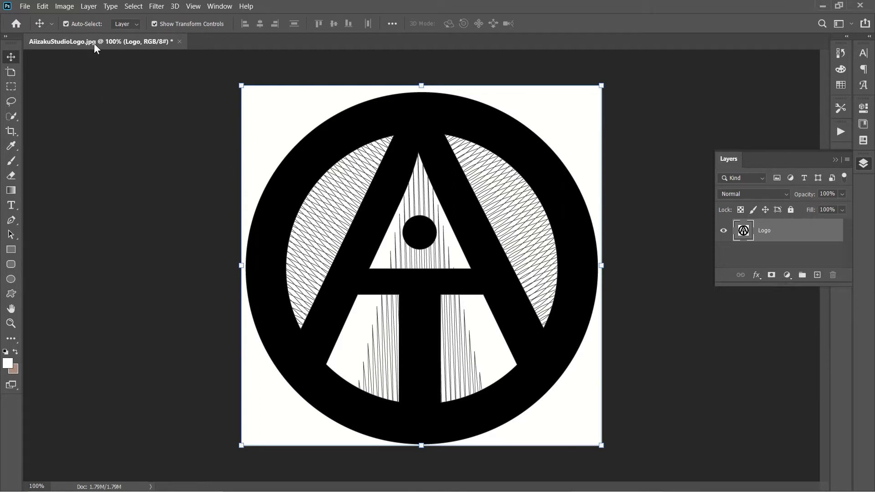
# Start a Color Range selection of the white background and narrow its range value.
pyautogui.click(133, 7)
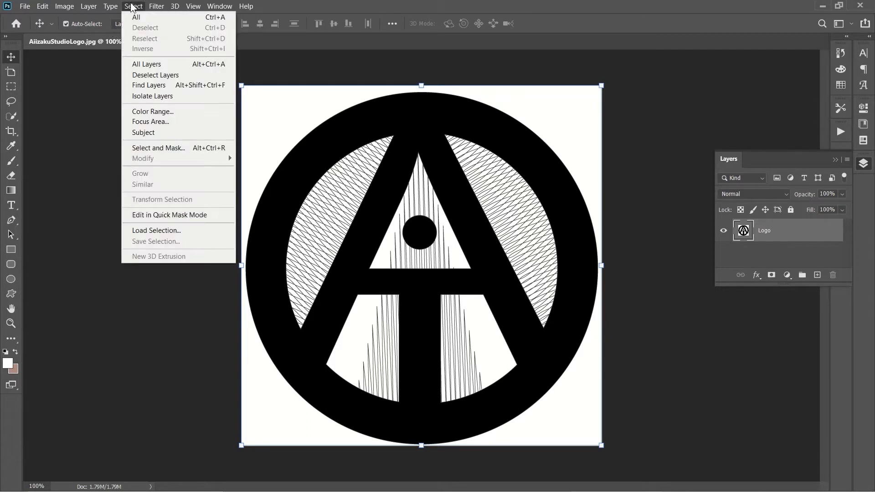
pyautogui.moveTo(152, 111)
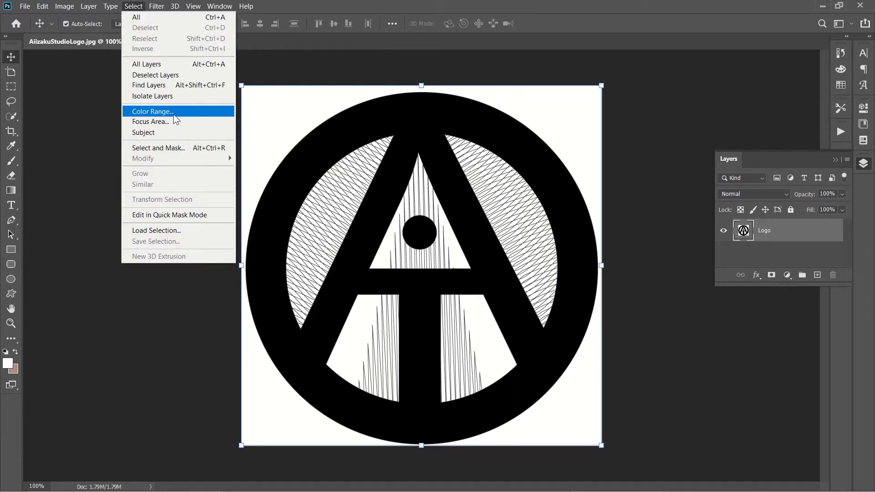
pyautogui.click(152, 111)
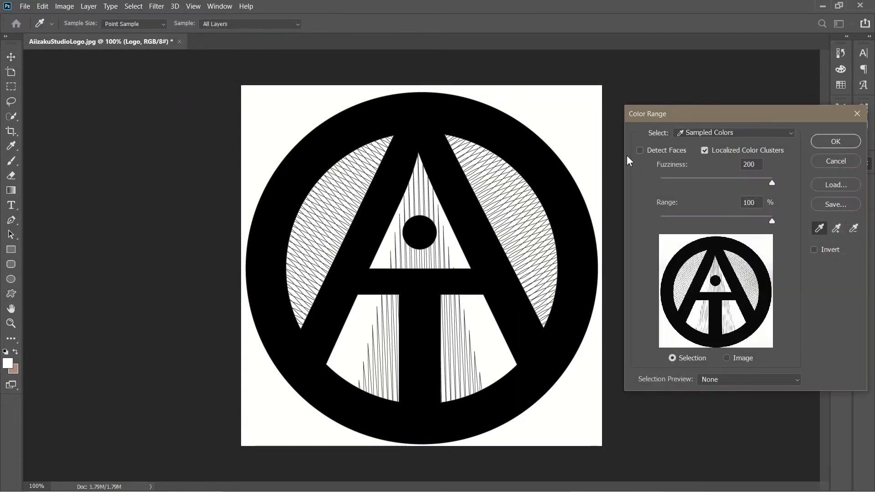
pyautogui.moveTo(791, 181)
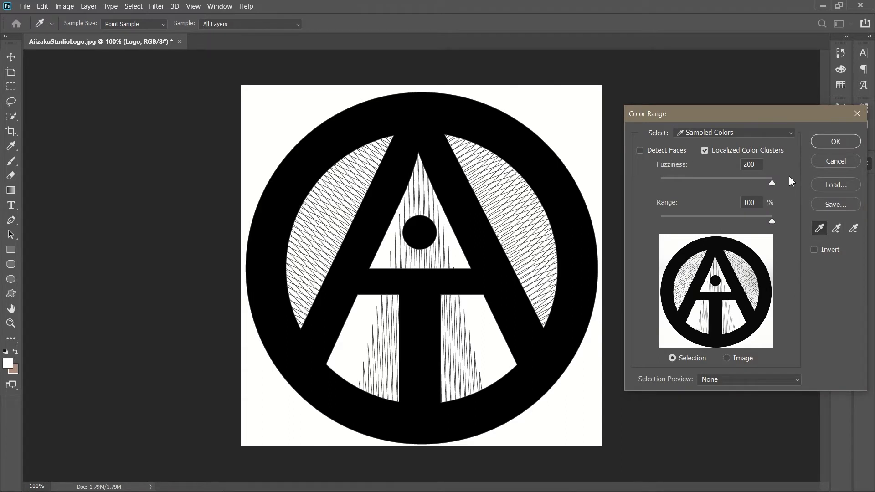
pyautogui.moveTo(790, 181)
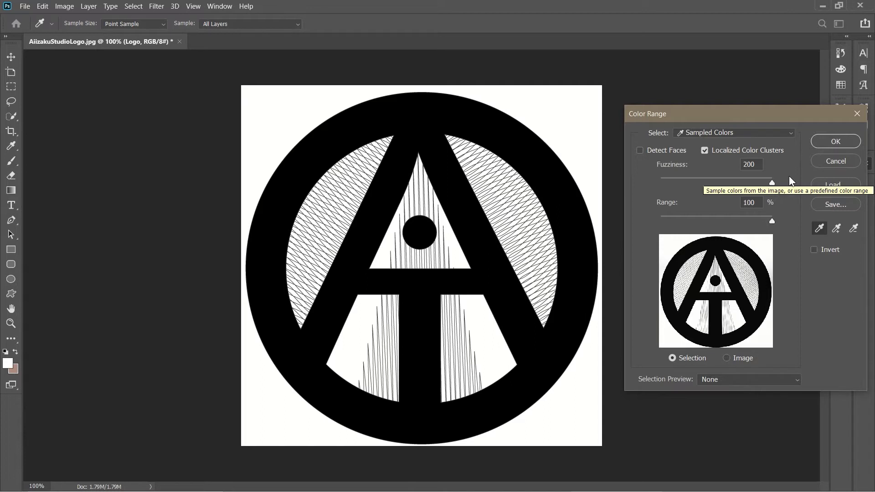
pyautogui.moveTo(791, 182)
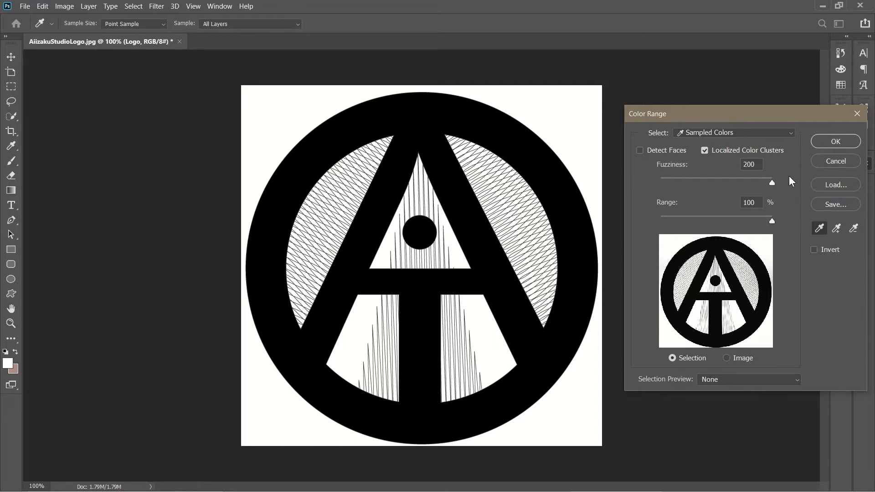
pyautogui.moveTo(717, 198)
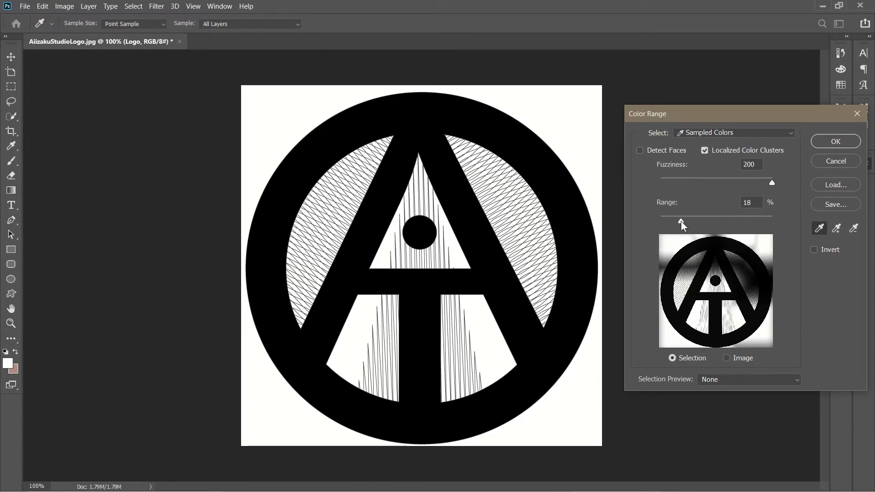
pyautogui.click(682, 221)
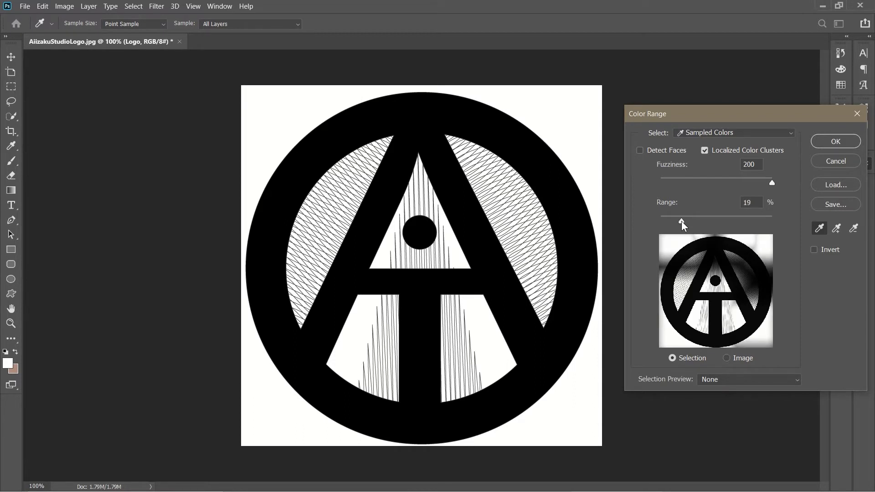
pyautogui.tripleClick(749, 202)
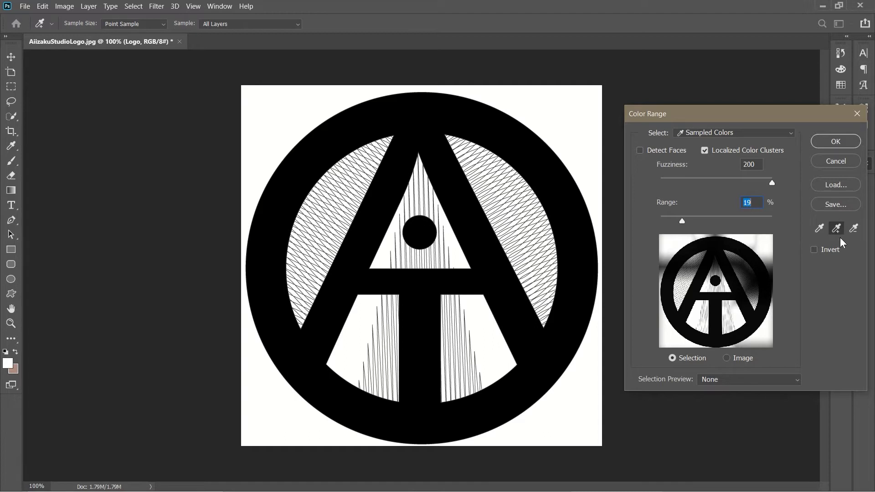
pyautogui.moveTo(751, 278)
pyautogui.write('100')
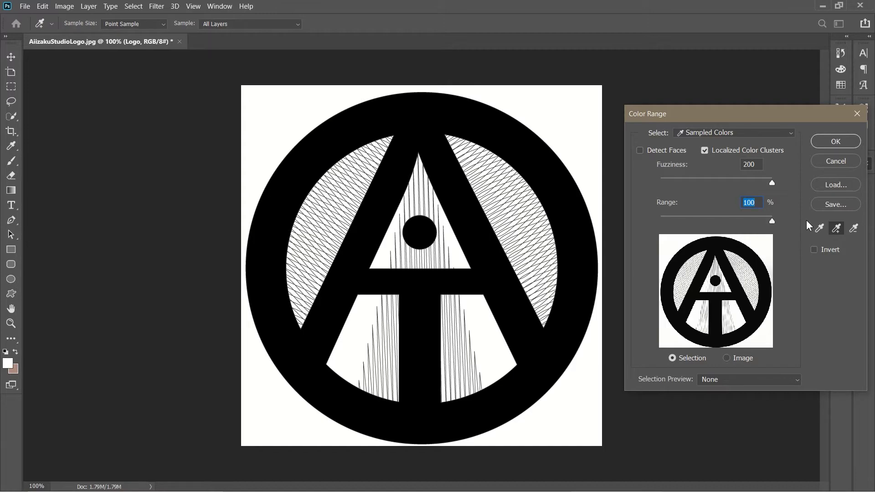
pyautogui.moveTo(834, 160)
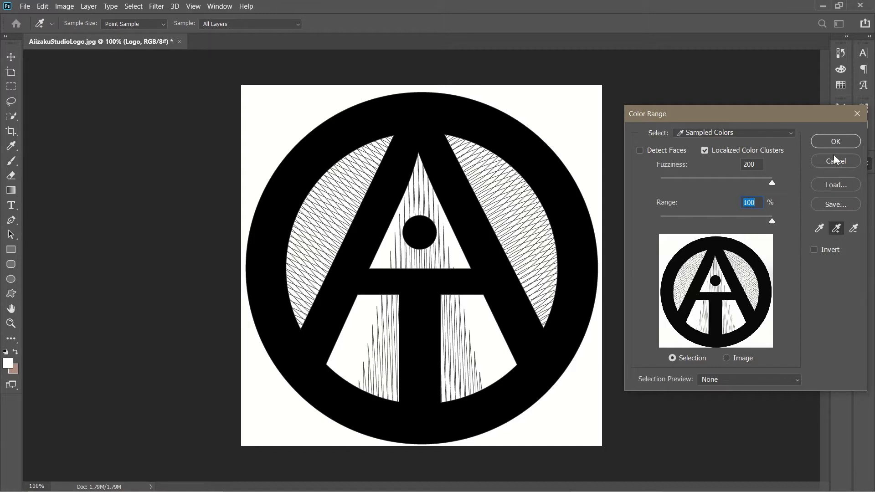
# Apply the white colour-range selection so the background can be cleared.
pyautogui.click(835, 141)
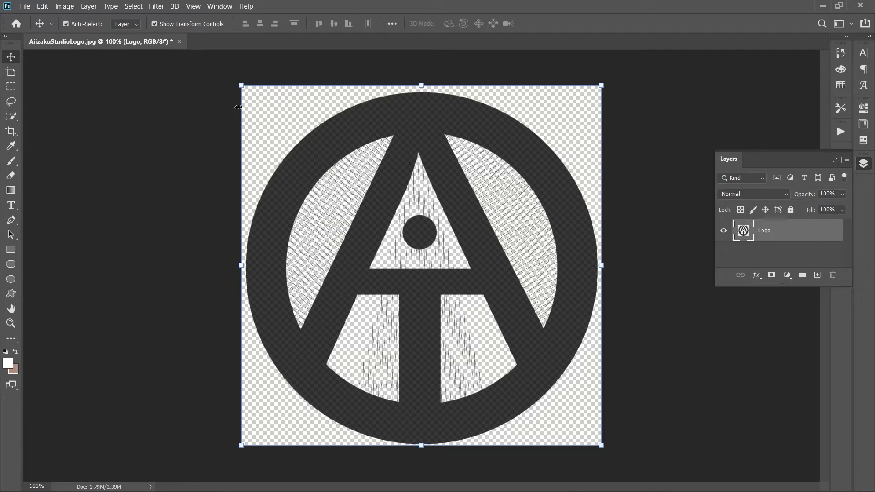
pyautogui.moveTo(812, 190)
pyautogui.write('60')
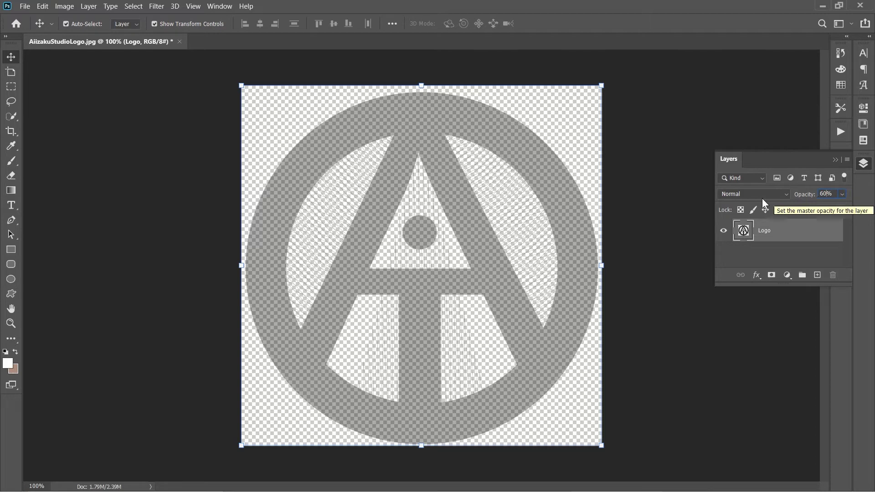
pyautogui.moveTo(24, 6)
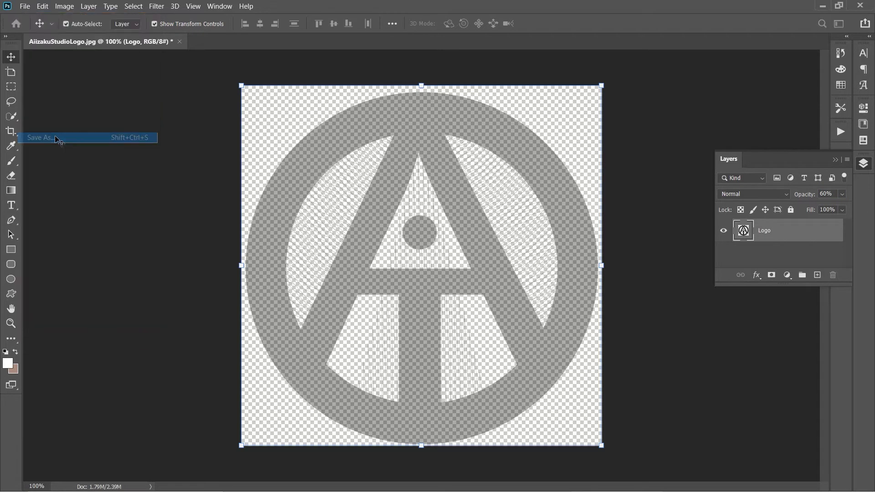
# Save the faded logo to the computer as PNG BlackLogo.png with default PNG options.
pyautogui.click(38, 138)
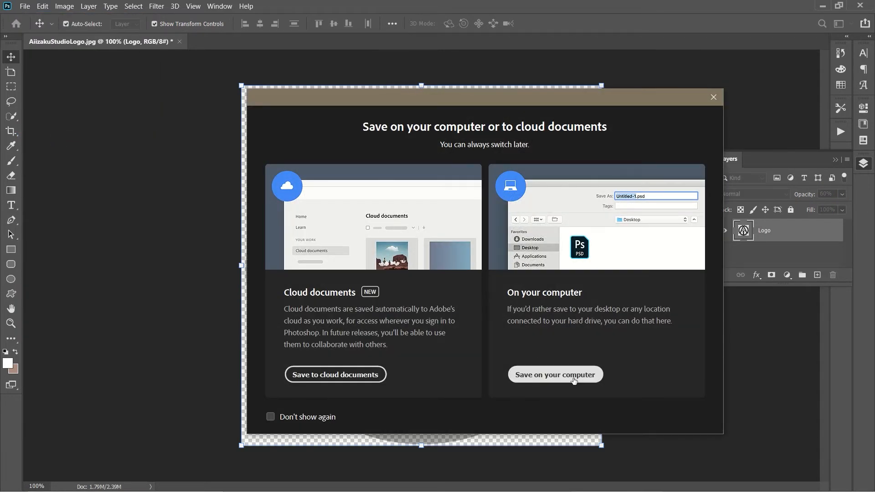
pyautogui.click(555, 375)
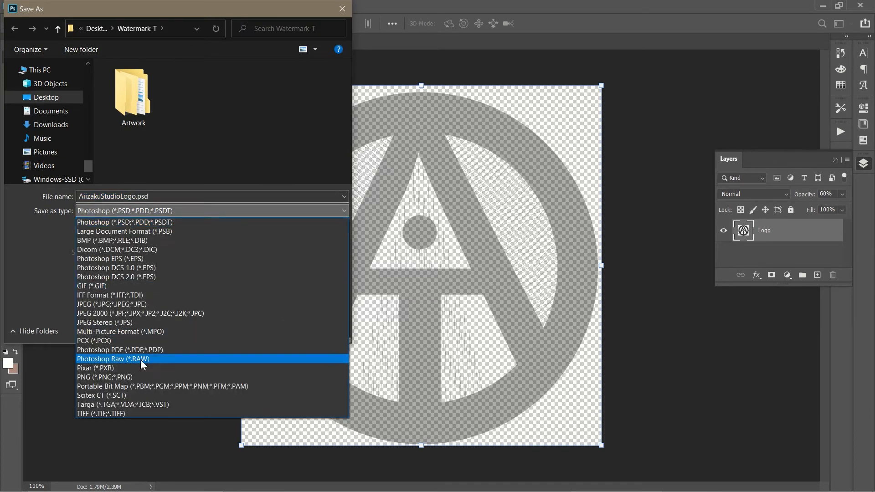
pyautogui.click(95, 378)
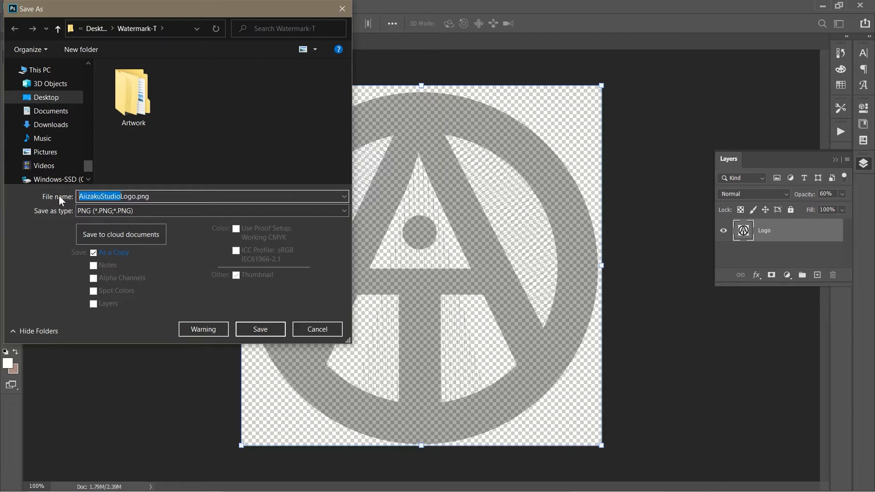
pyautogui.write('Logo.png')
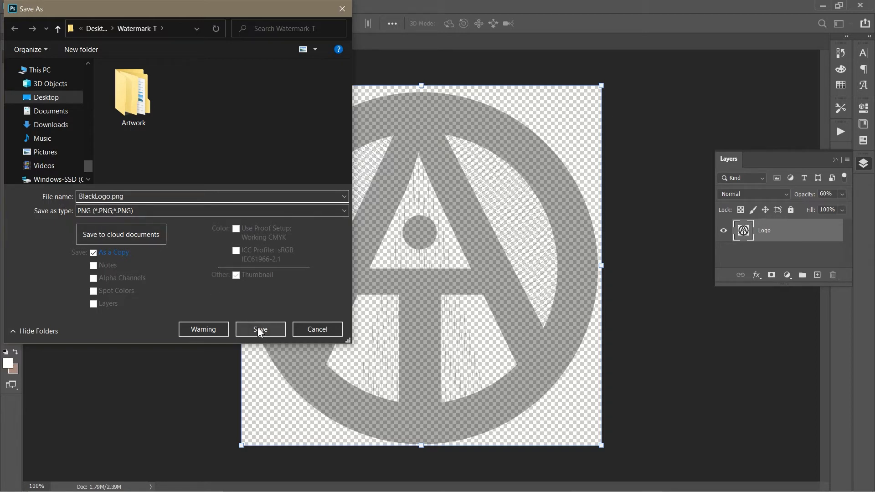
pyautogui.click(260, 329)
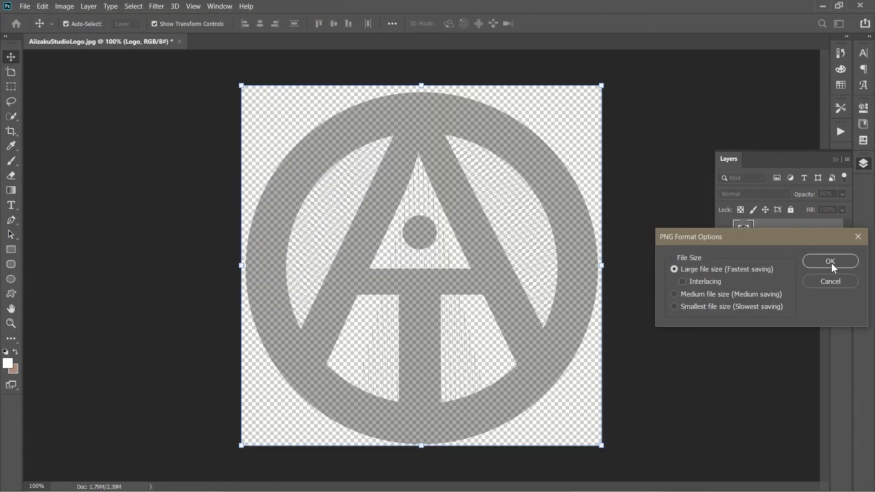
pyautogui.click(830, 261)
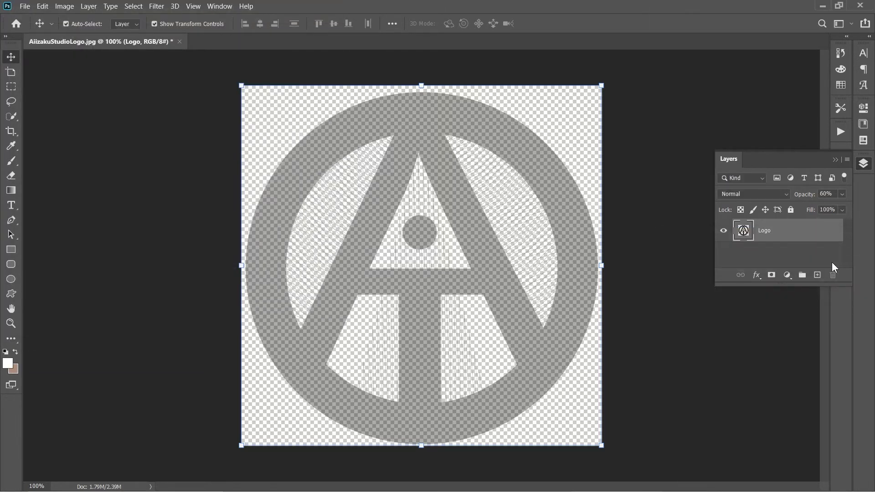
pyautogui.moveTo(8, 144)
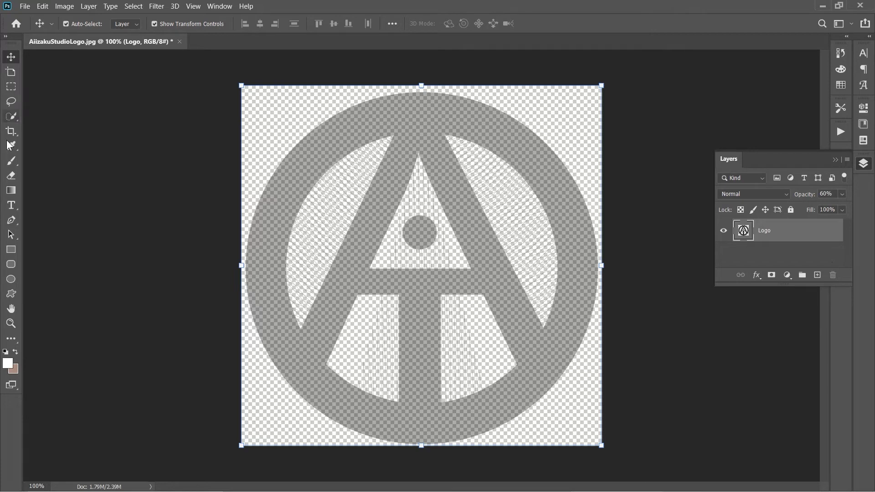
# Switch to the Brush tool for painting over the logo.
pyautogui.click(11, 161)
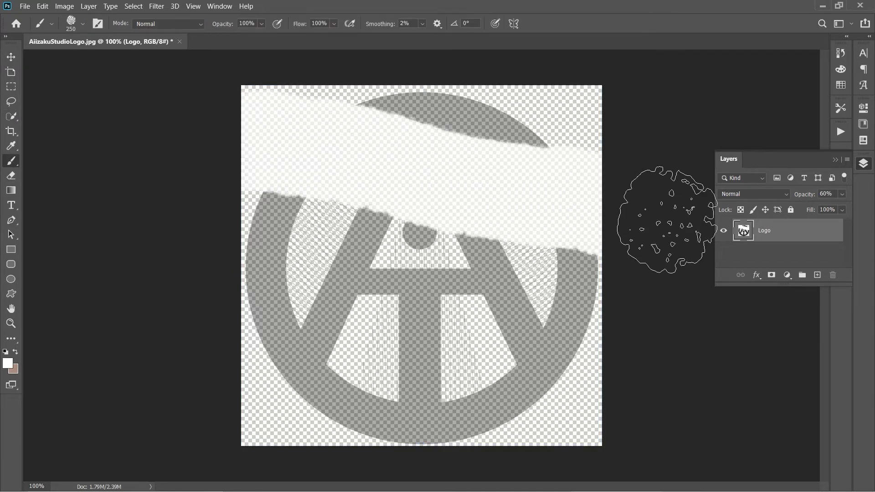
pyautogui.moveTo(454, 156)
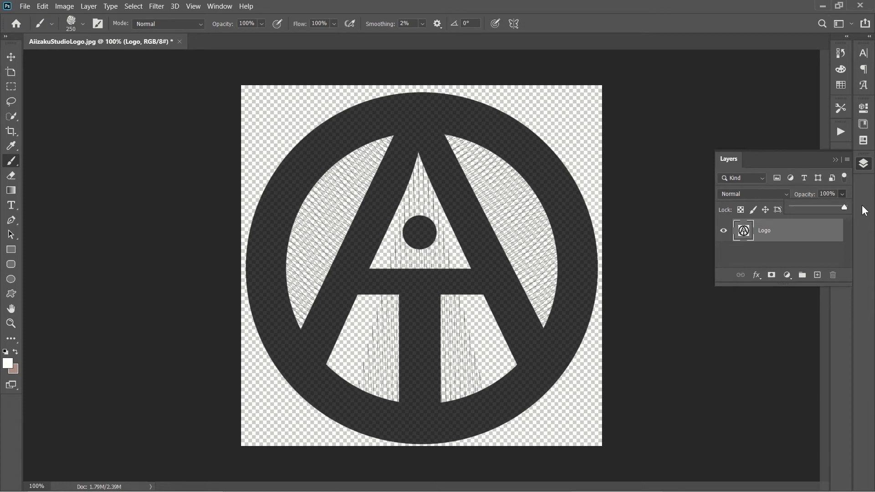
pyautogui.moveTo(765, 227)
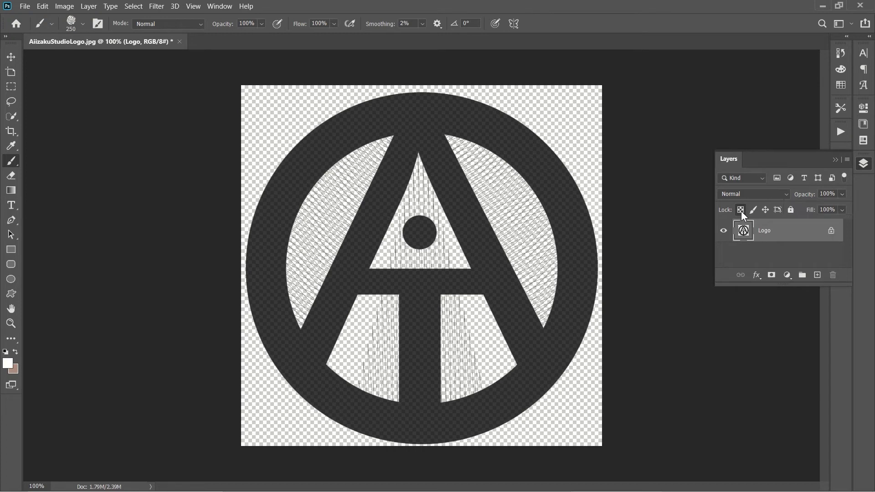
pyautogui.moveTo(741, 209)
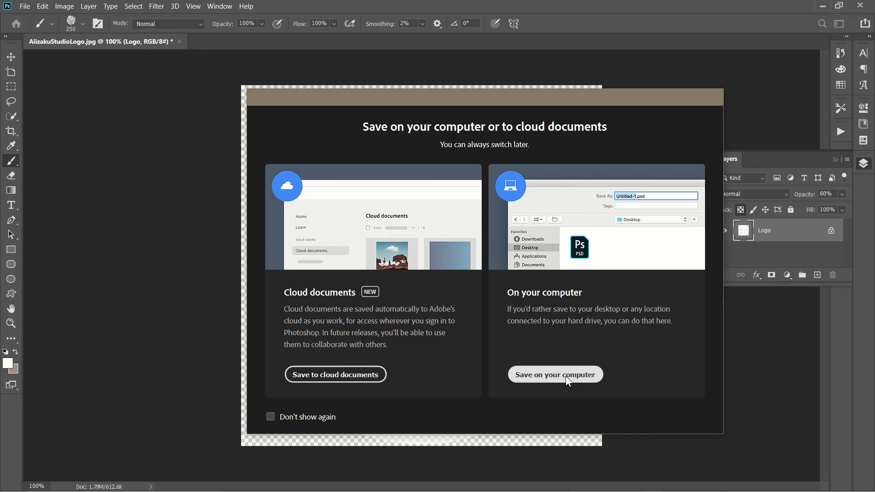
# Save the white logo to the computer as PNG WhiteLogo.png with default PNG options.
pyautogui.click(555, 374)
pyautogui.write('WhiteLogo.psd')
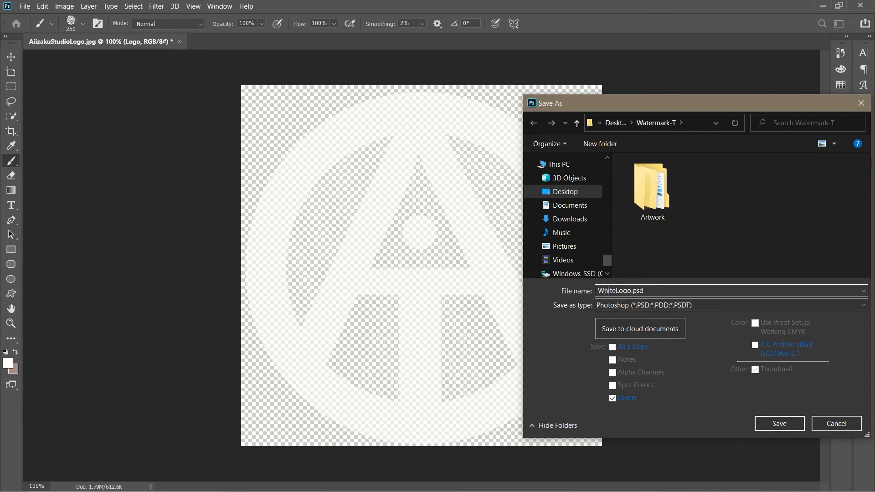
pyautogui.click(862, 305)
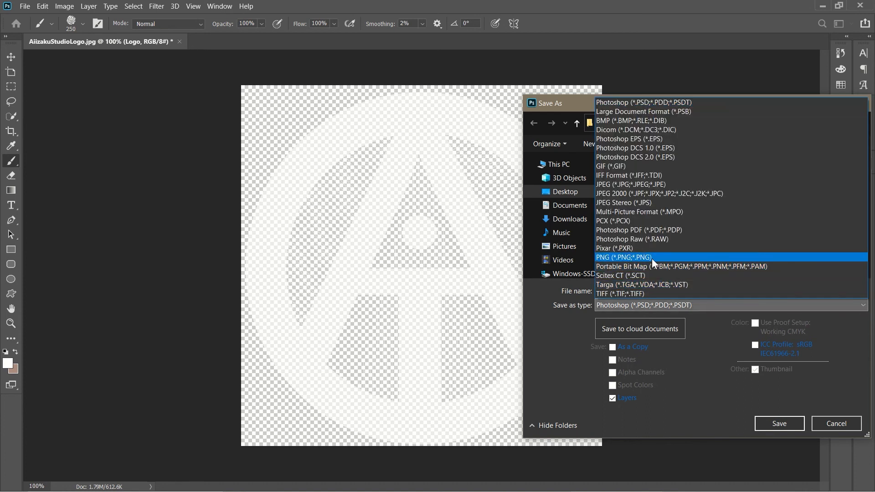
pyautogui.click(622, 257)
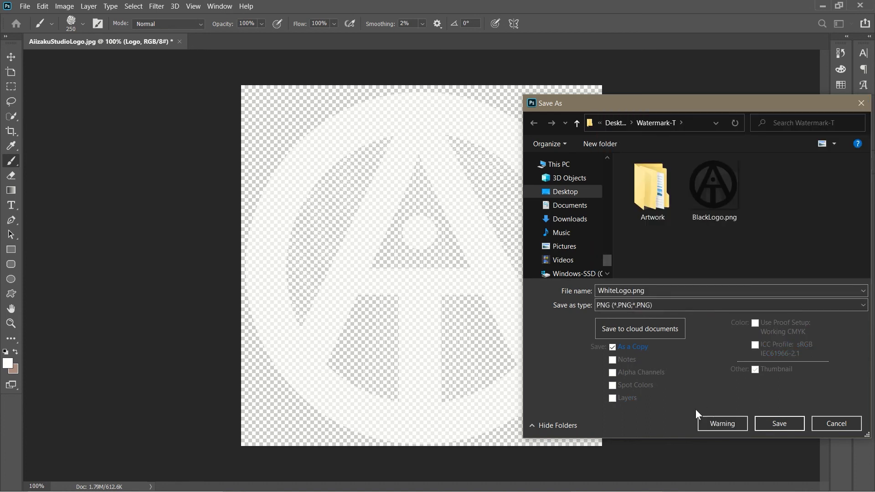
pyautogui.click(779, 424)
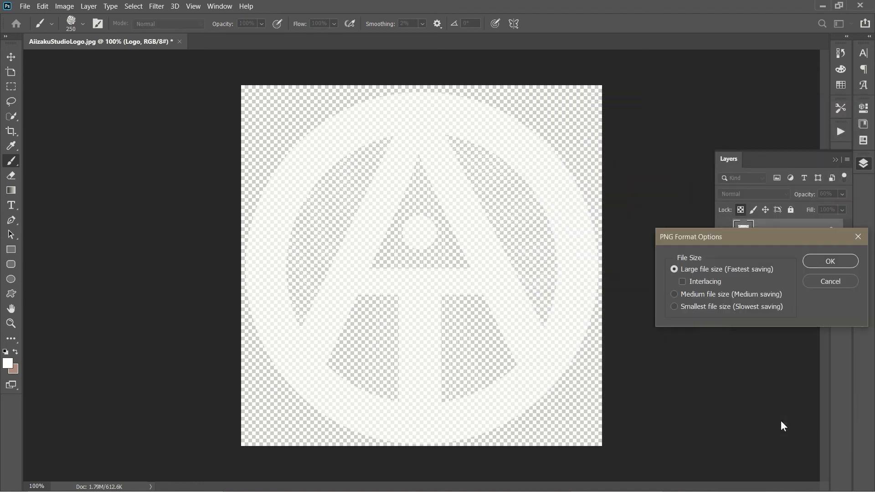
pyautogui.moveTo(817, 257)
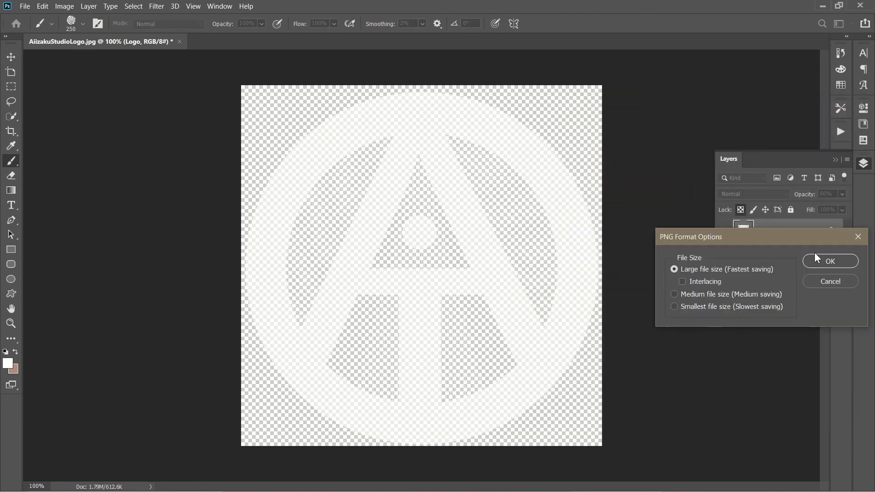
pyautogui.click(830, 261)
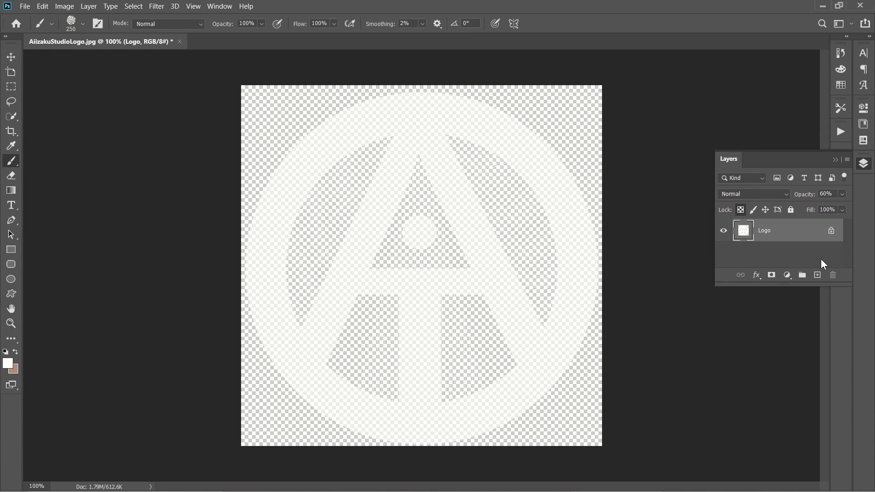